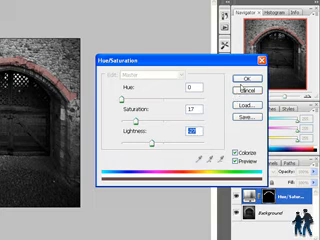
Step: Confirm the colorizing Hue/Saturation adjustment at saturation 17 to create the adjustment layer
click(263, 77)
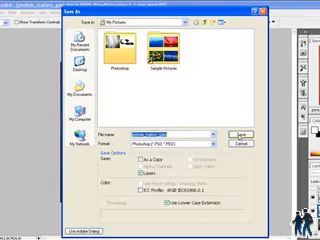
Step: Confirm saving the colorized gate image as a layered Photoshop PSD file
click(241, 132)
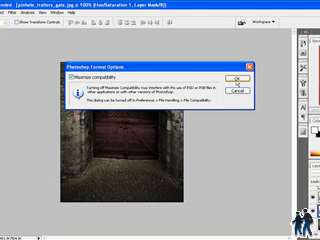